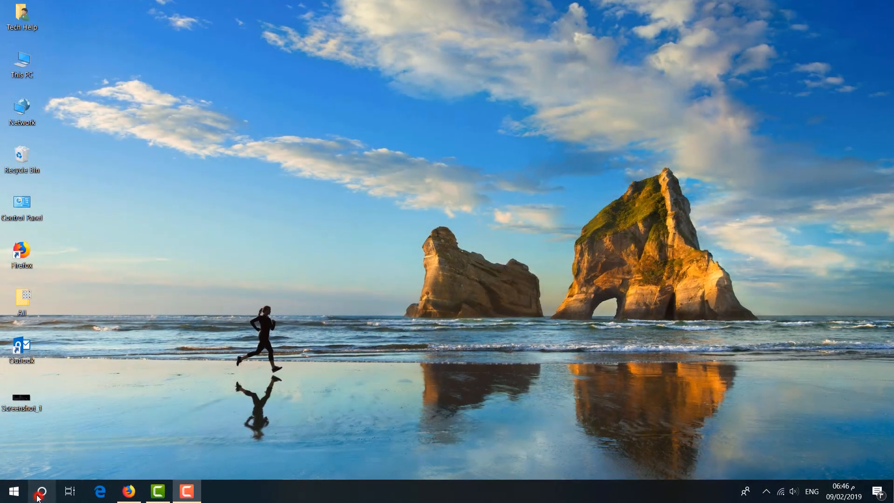
Step: Search Windows for 'cmd' to bring up Command Prompt as the best match
text(cmd)
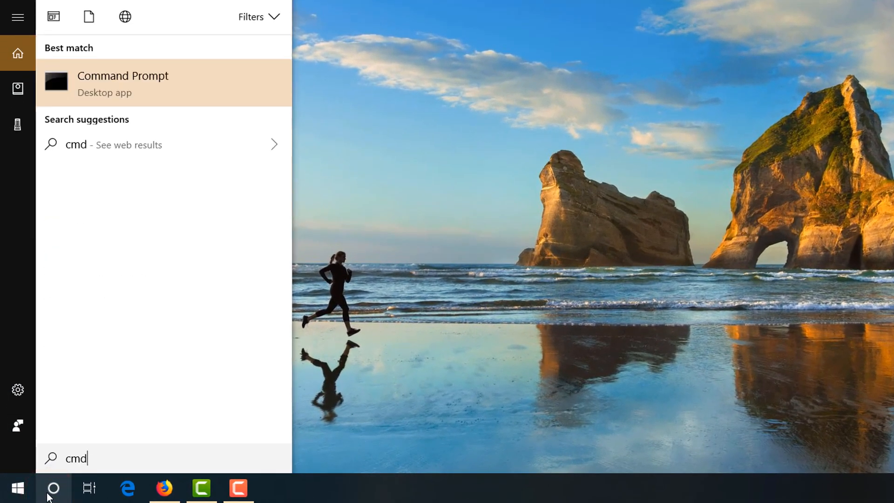
mouse_move(179, 94)
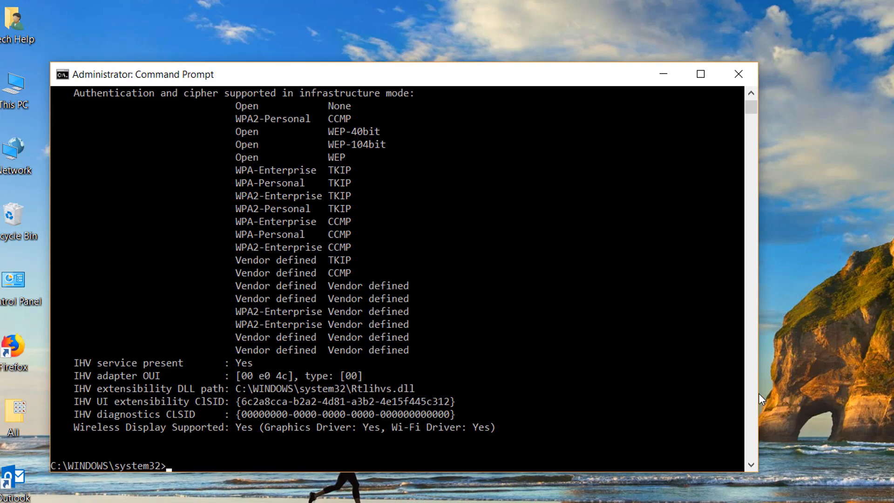
Step: Show the netsh wlan driver report in a maximized administrator Command Prompt
click(700, 74)
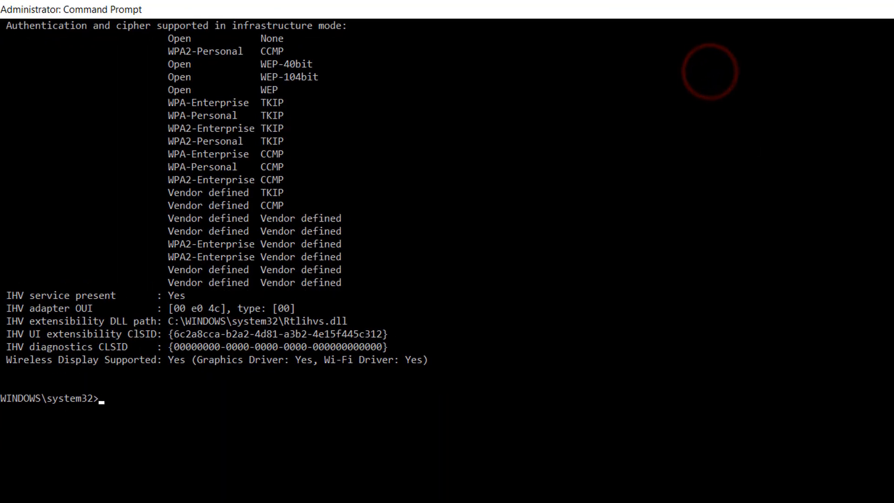
Step: Scroll to the 'Radio types supported' line confirming 802.11n, 802.11g and 802.11b
scroll(up, 3)
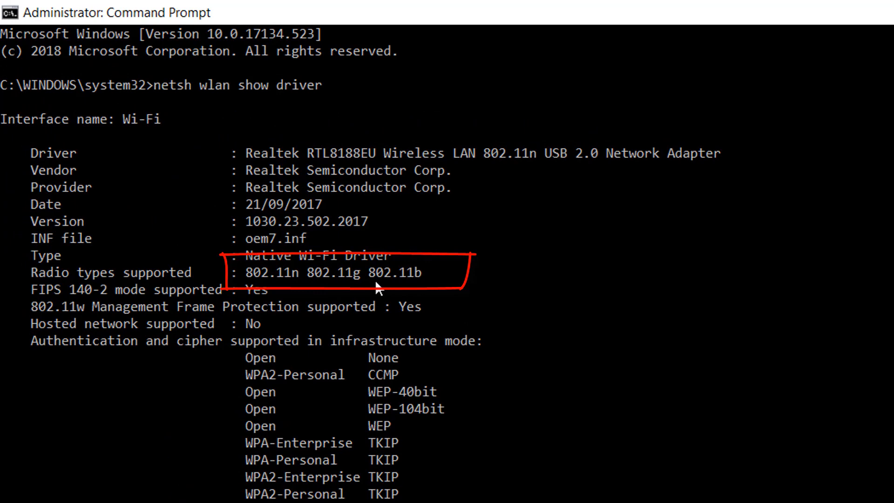
mouse_move(418, 288)
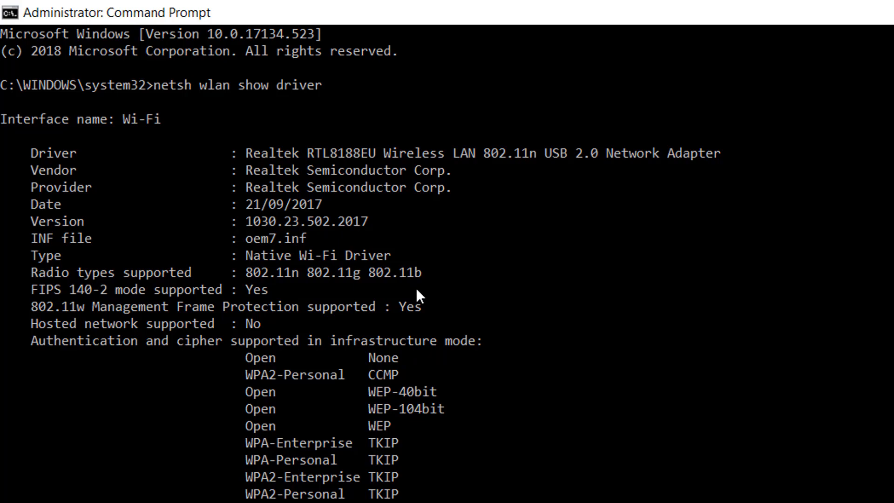
scroll(down, 3)
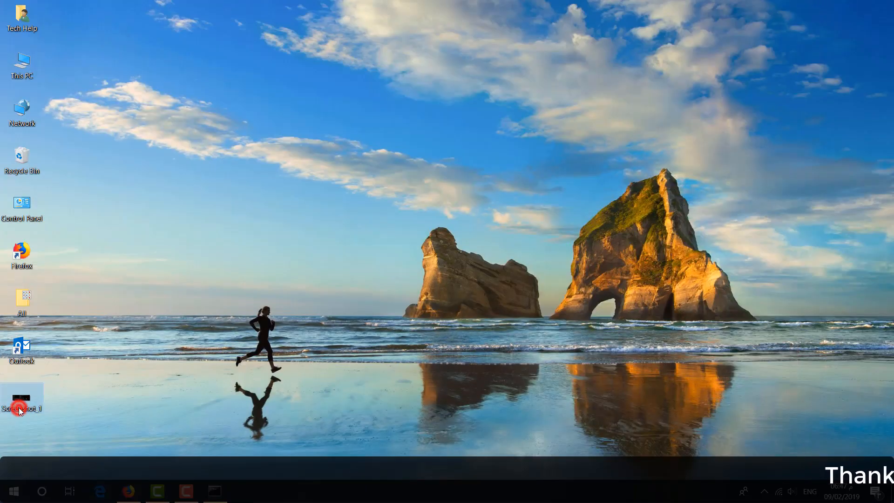
Step: View Screenshot_1 of the Intel Wireless-AC 3160 report in Photos, then close it
double_click(20, 399)
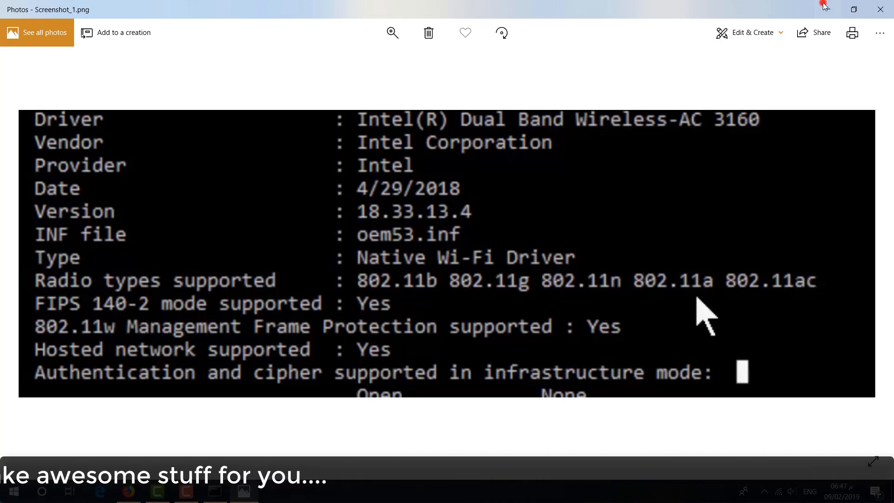
click(880, 10)
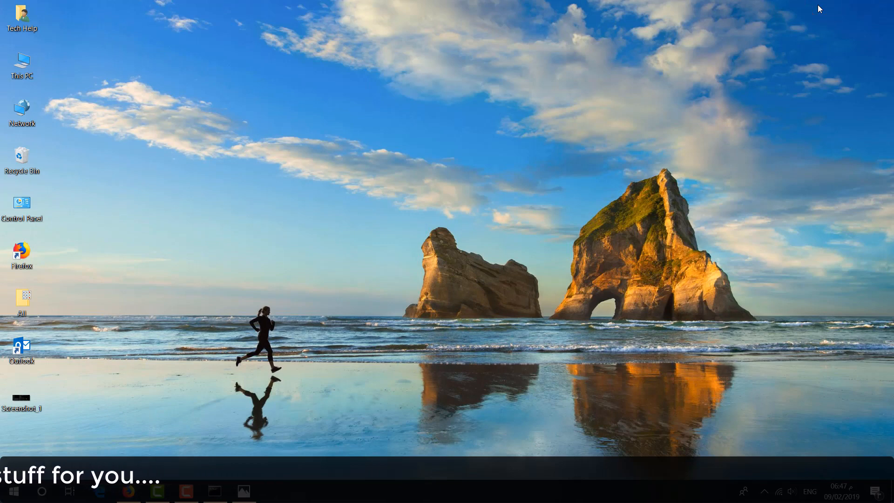